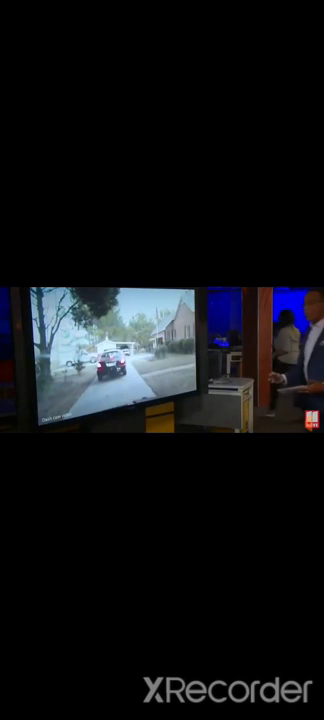
# - Skip the Peach County body cam news report ahead 10 seconds and show its playback controls
pyautogui.click(162, 360)
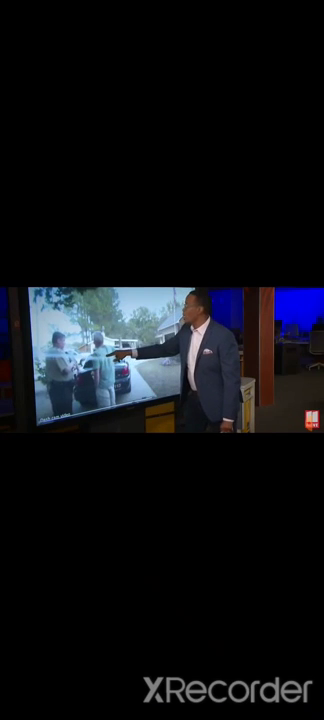
pyautogui.click(162, 350)
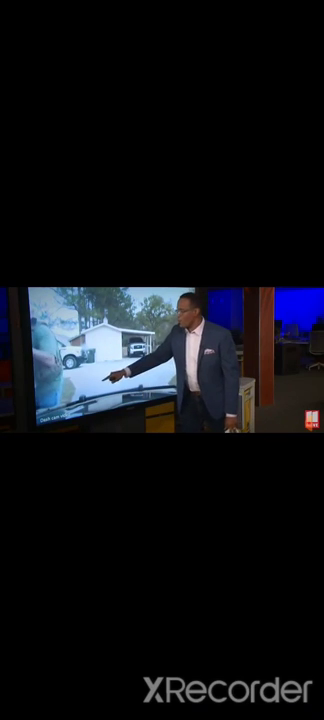
pyautogui.click(162, 358)
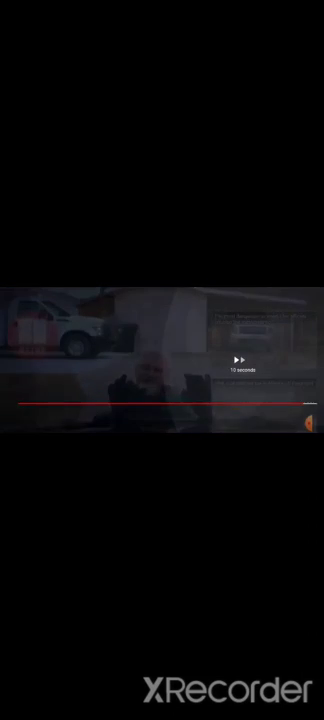
pyautogui.click(162, 360)
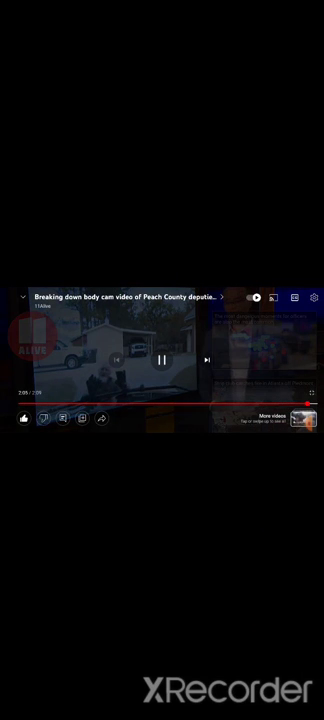